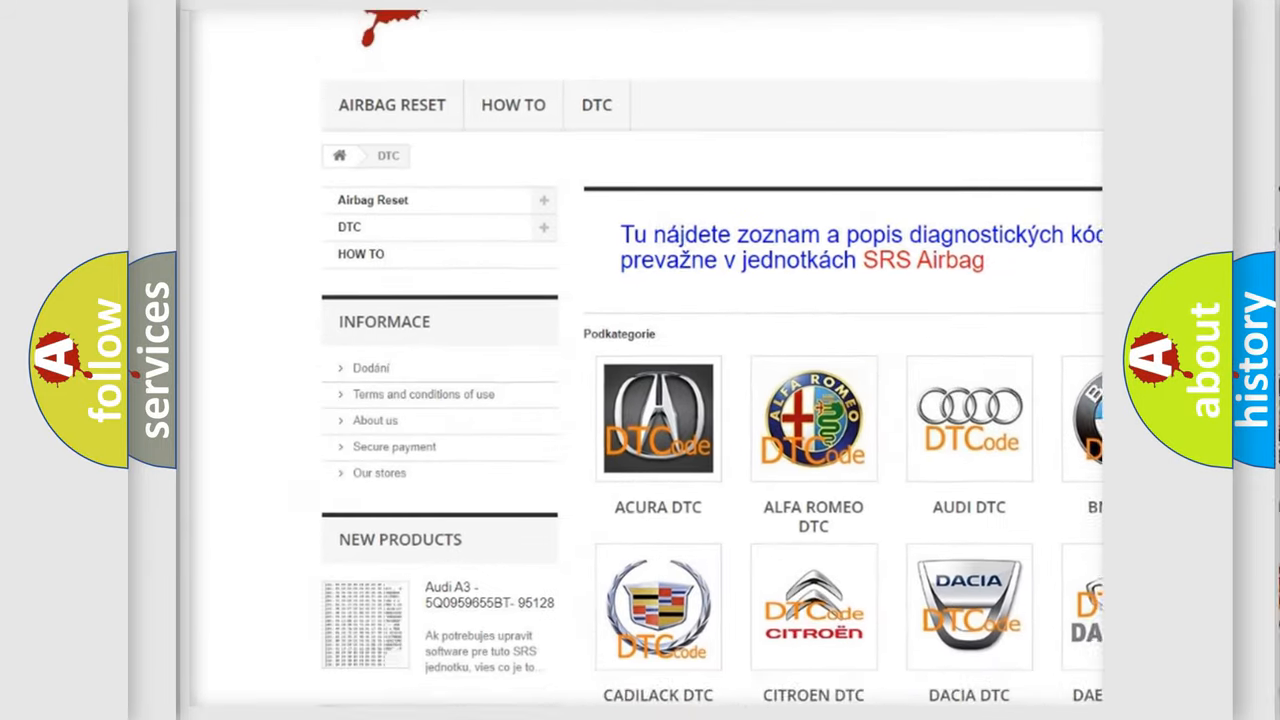
{"action": "scroll", "scroll_direction": "down", "scroll_amount": 3}
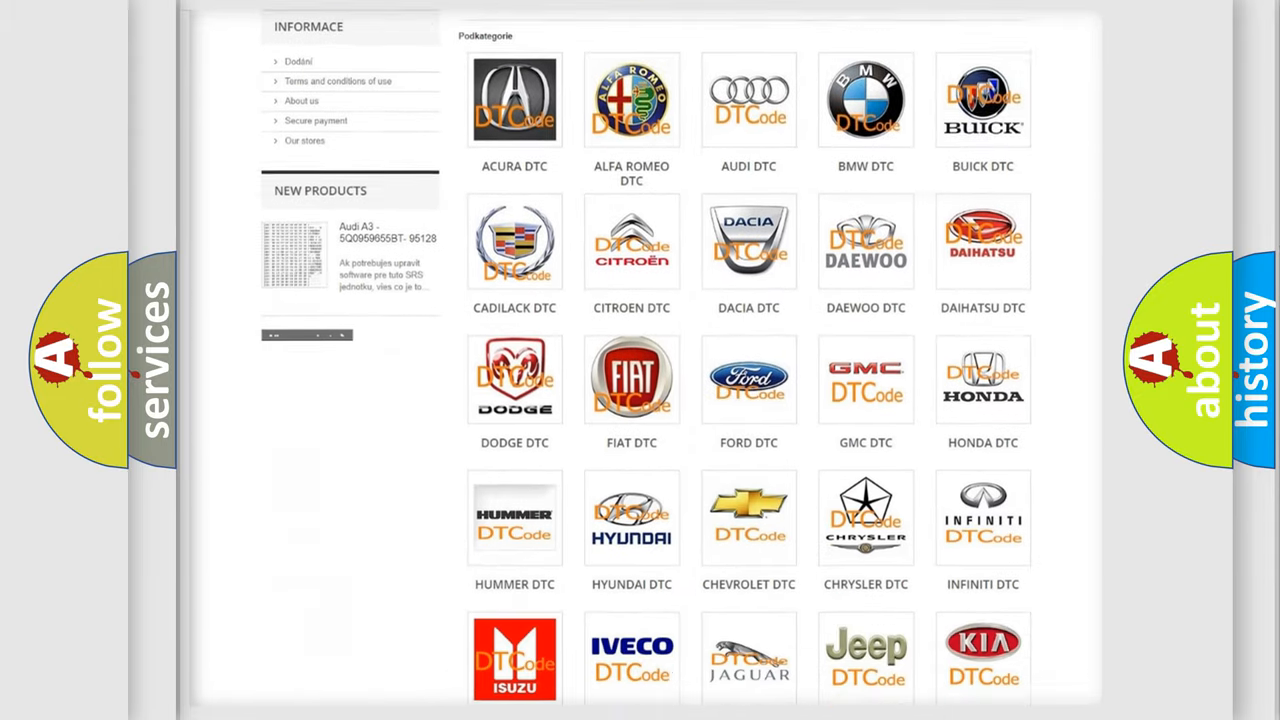
{"action": "scroll", "scroll_direction": "down", "scroll_amount": 3}
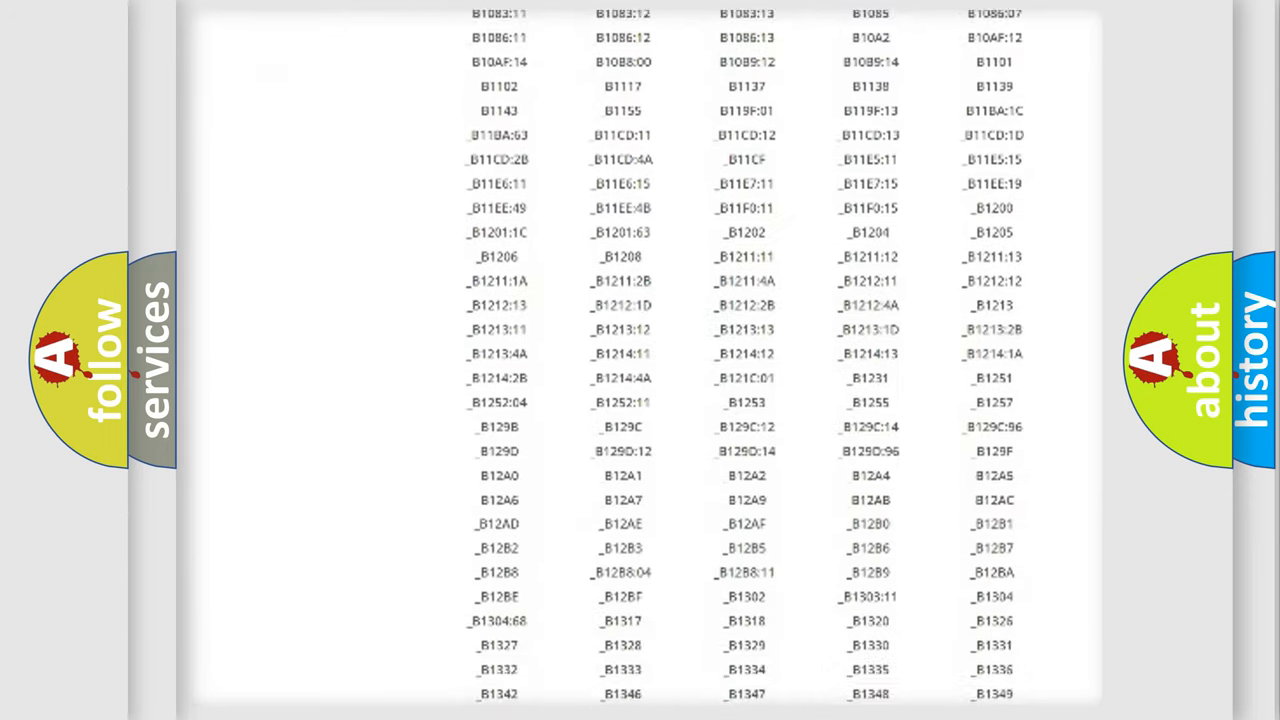
{"action": "scroll", "scroll_direction": "down", "scroll_amount": 3}
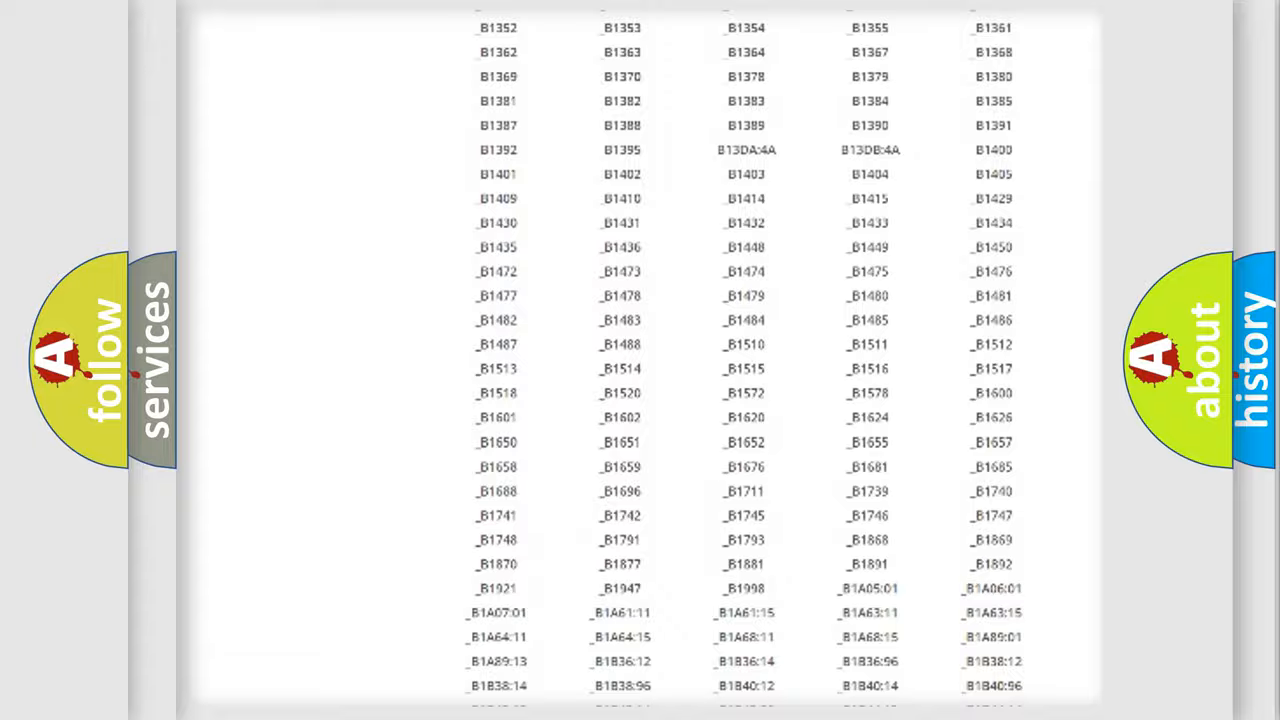